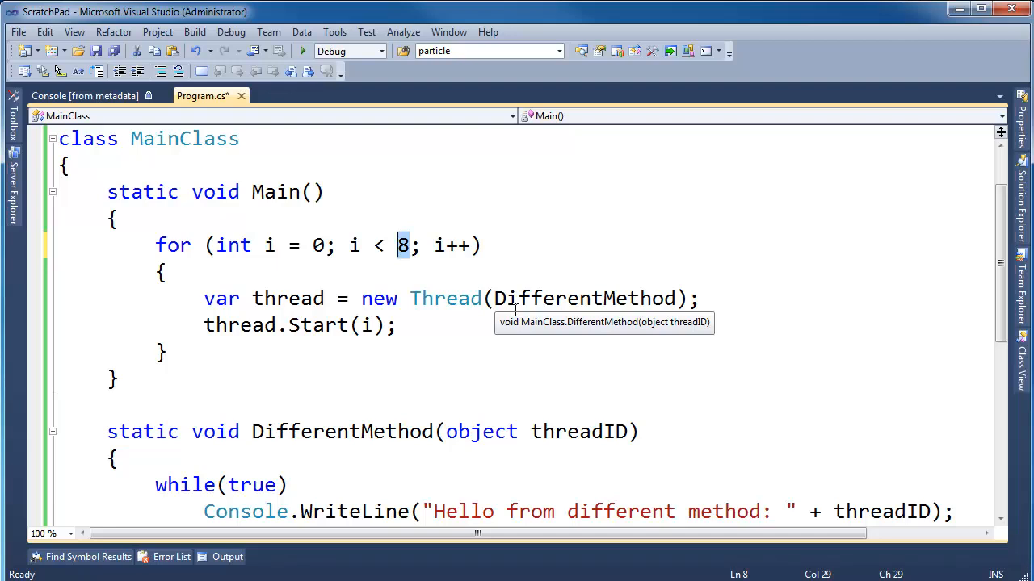
pyautogui.moveTo(408, 248)
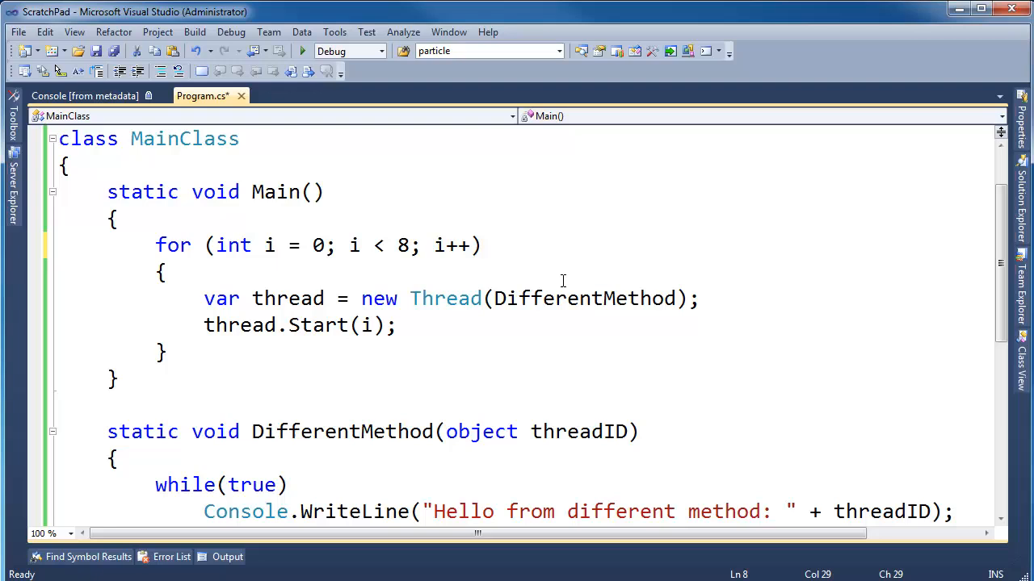
# Change the for-loop limit from 8 to Environment.ProcessorCount
pyautogui.write('Environment.ProcessorCount')
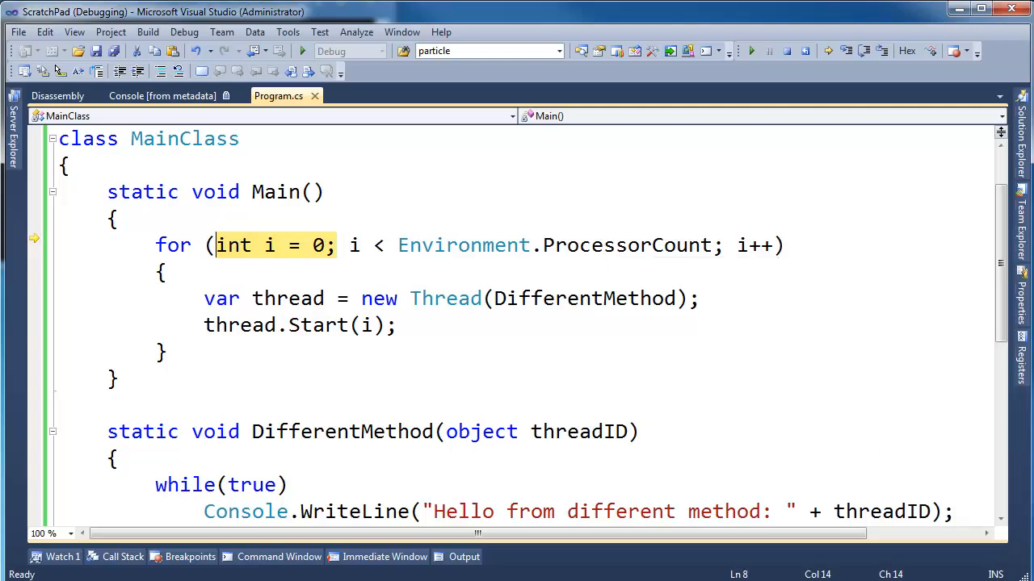
pyautogui.moveTo(621, 245)
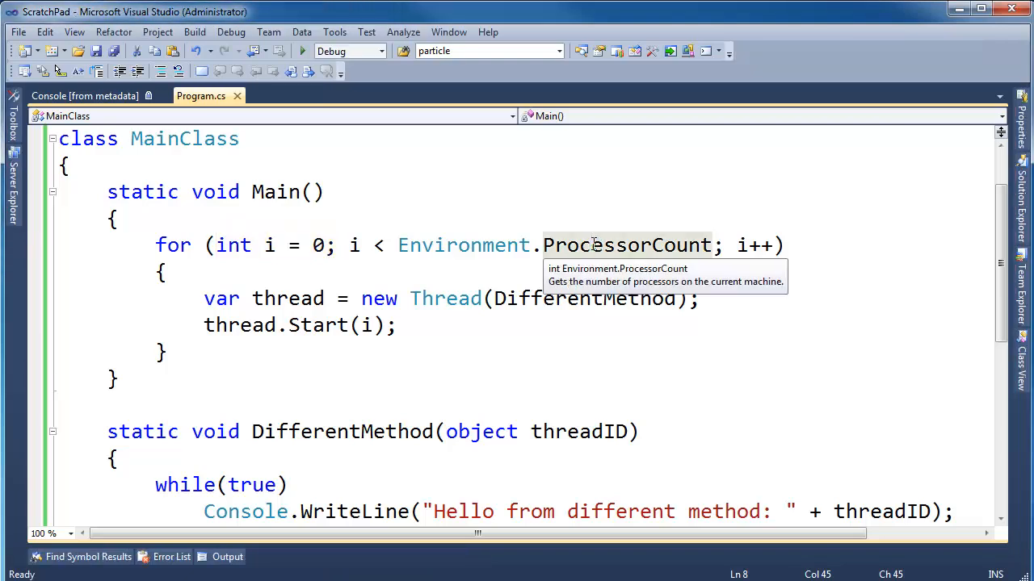
# Add Console.WriteLine("Leaving Main"); after the thread loop in Main
pyautogui.scroll(-3)
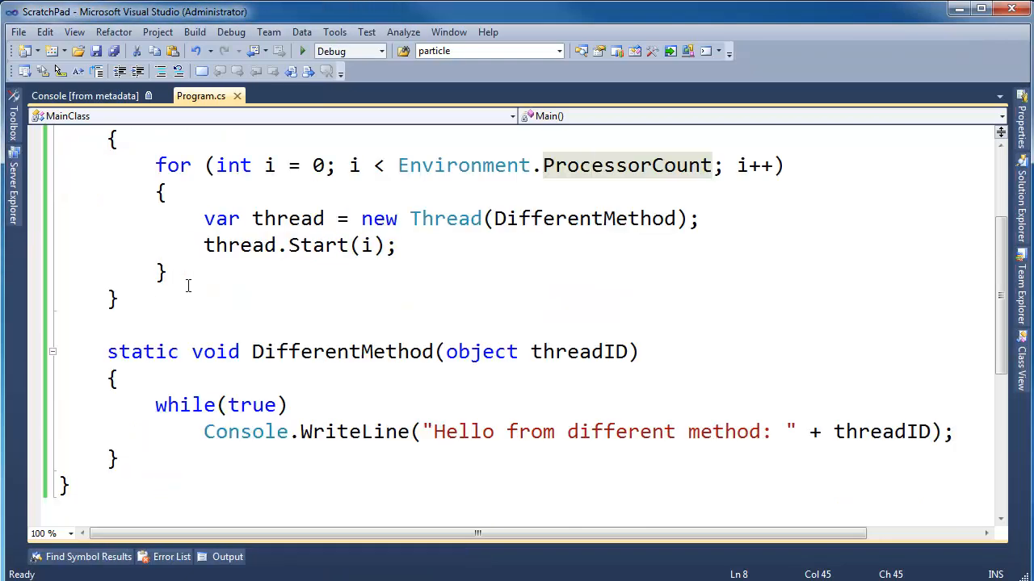
pyautogui.write('Console.WriteLine("");')
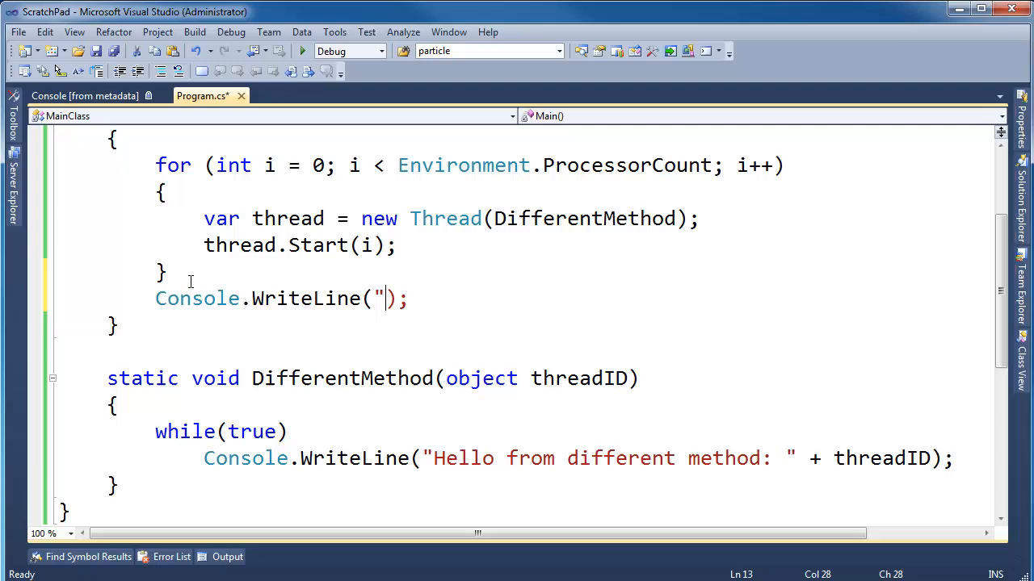
pyautogui.write('Leaving M')
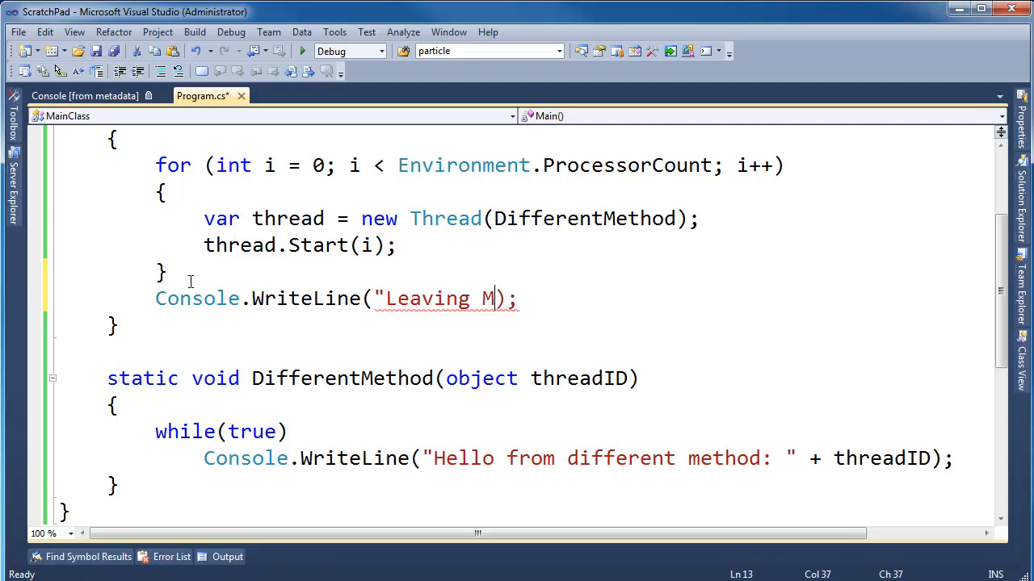
pyautogui.write('ain')
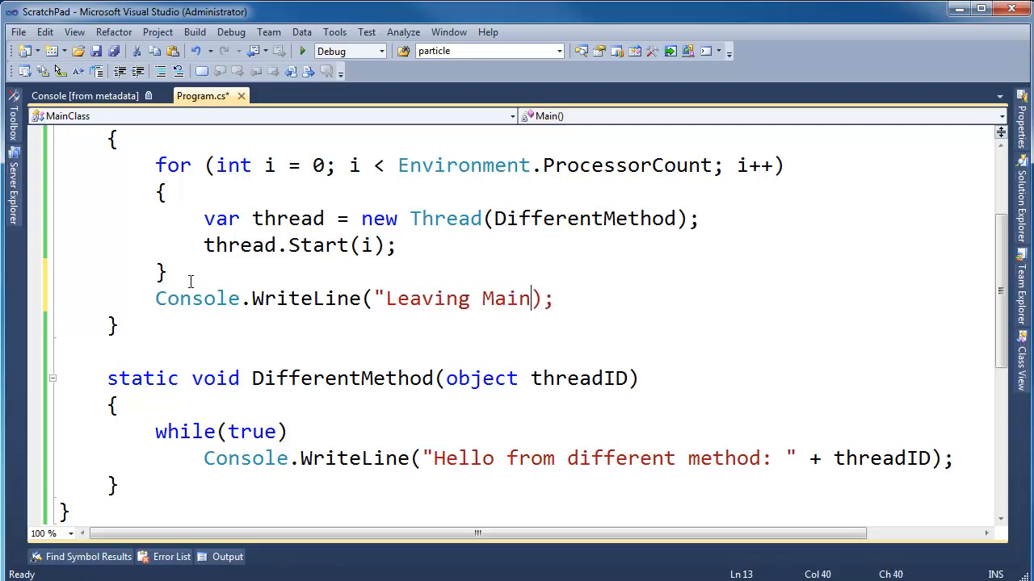
pyautogui.click(162, 272)
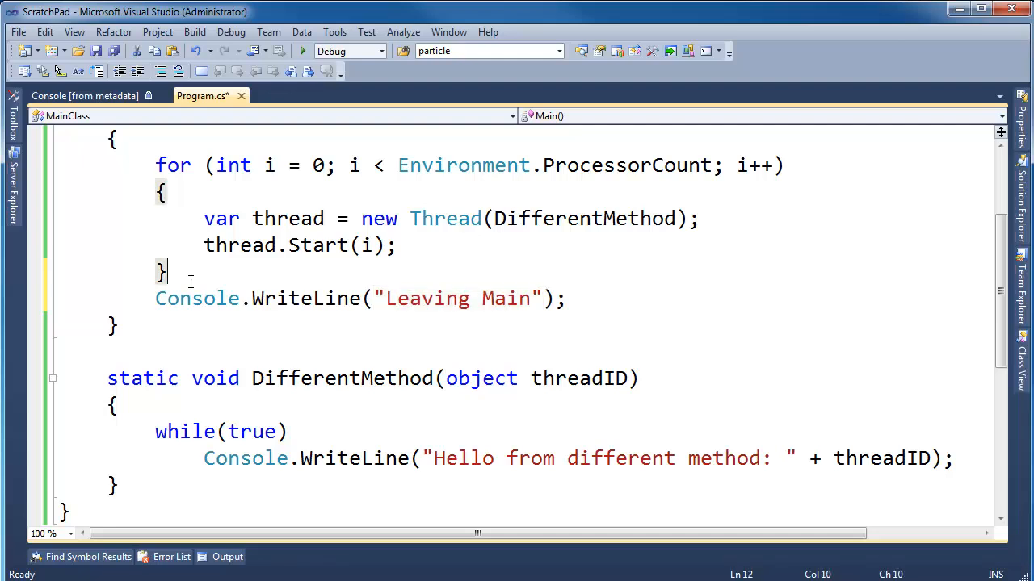
pyautogui.click(180, 334)
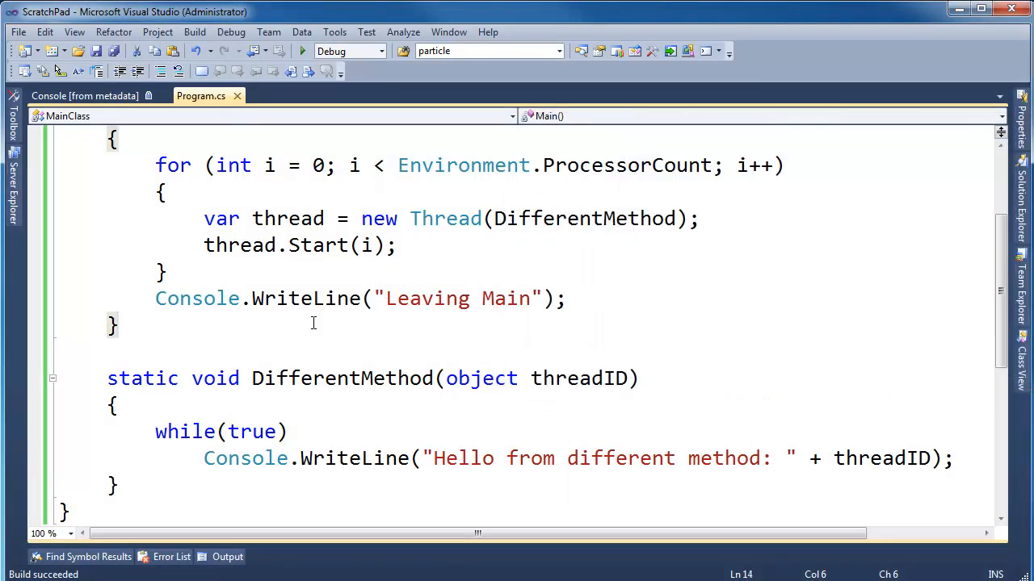
# Set a breakpoint on Main's closing brace and start debugging
pyautogui.click(35, 318)
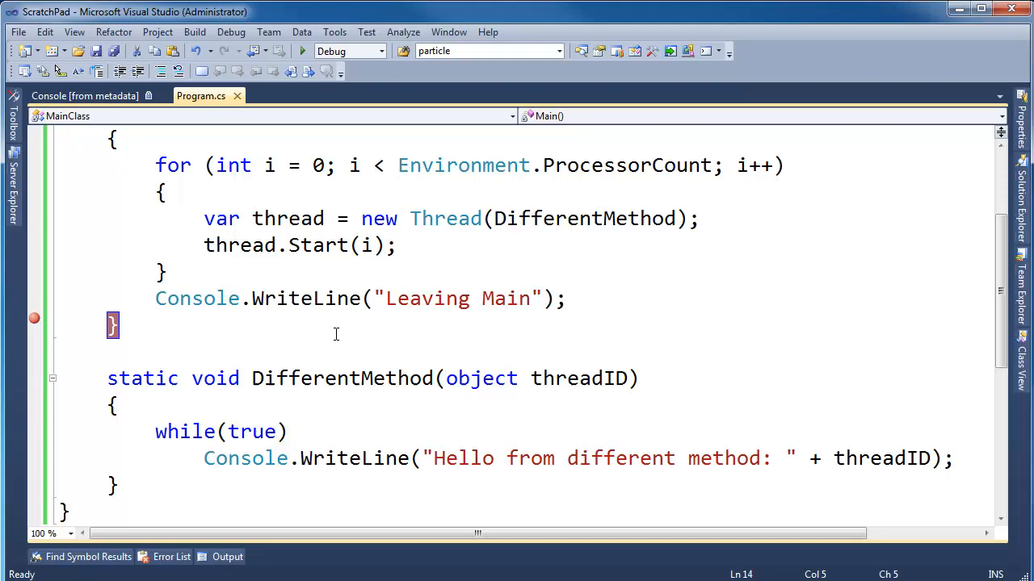
pyautogui.click(303, 51)
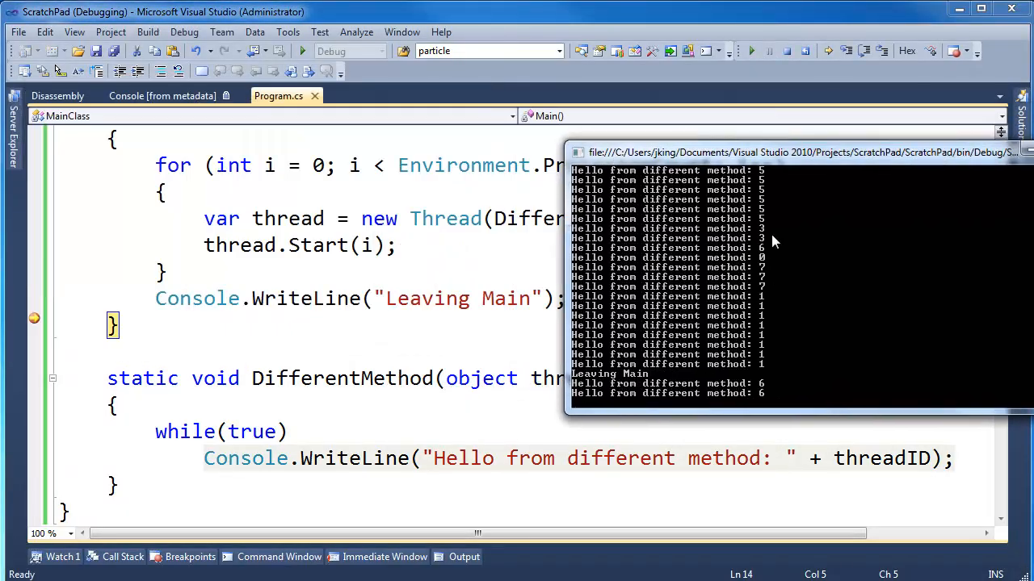
pyautogui.moveTo(766, 274)
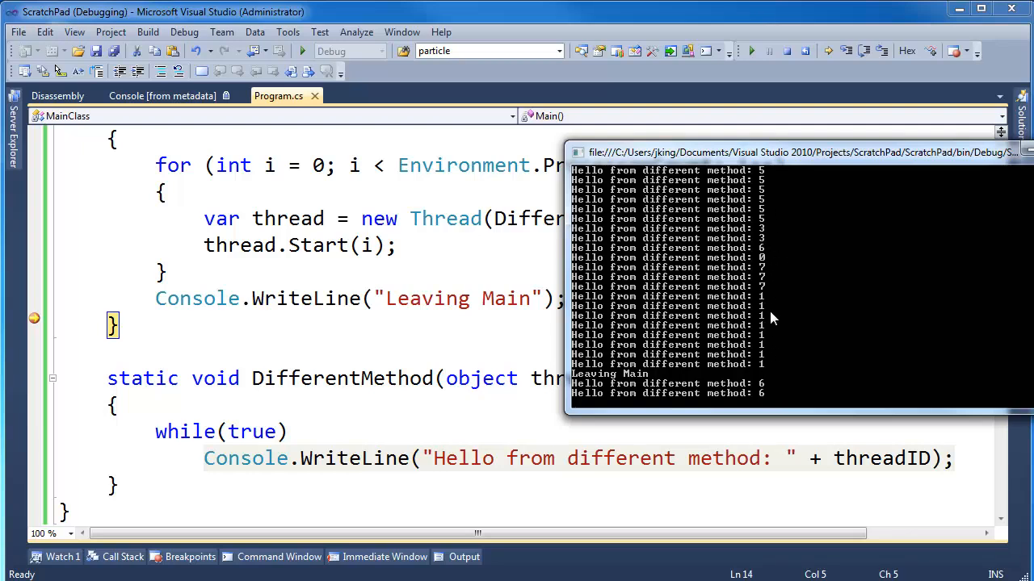
pyautogui.moveTo(544, 393)
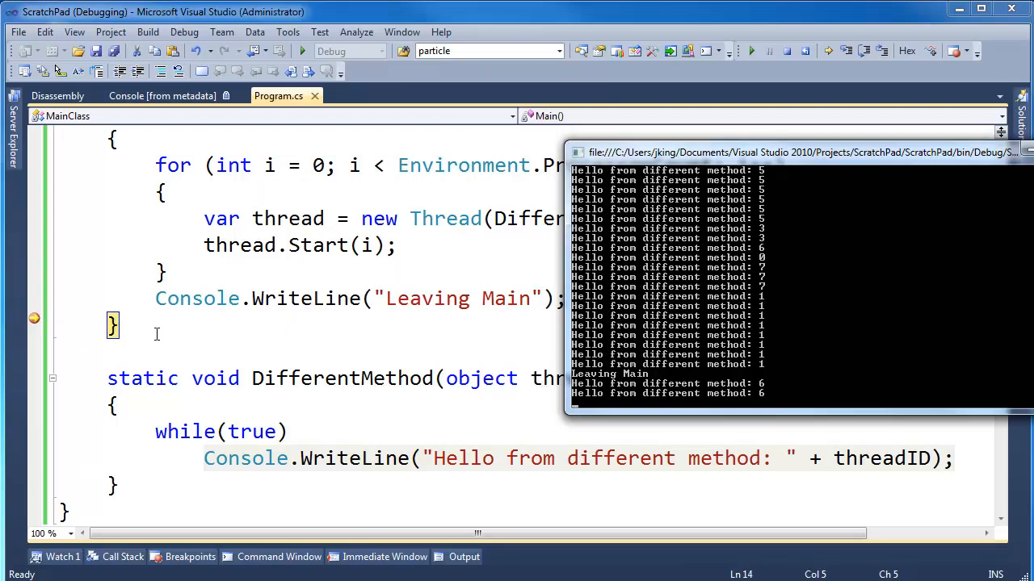
pyautogui.moveTo(141, 203)
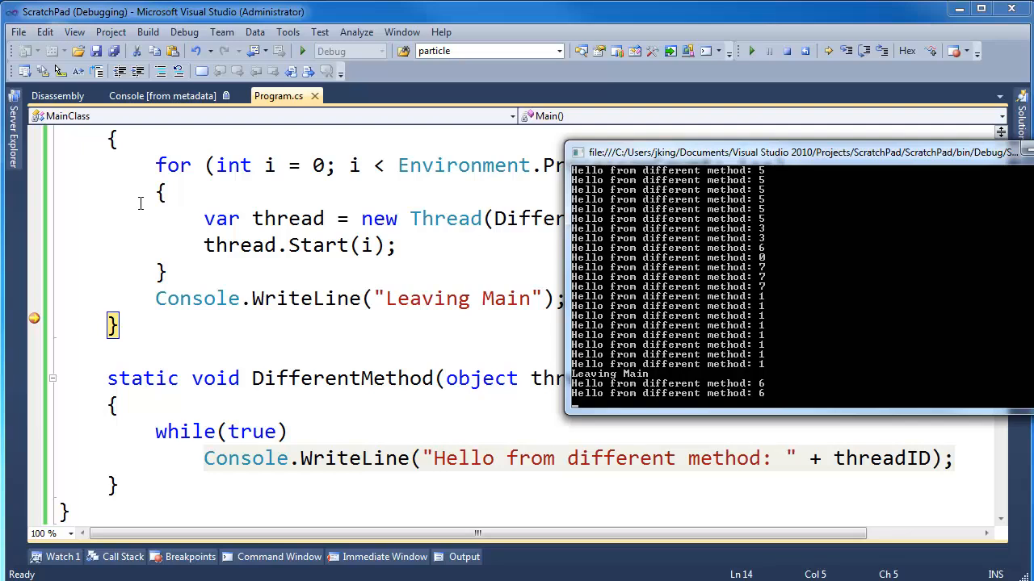
pyautogui.moveTo(837, 230)
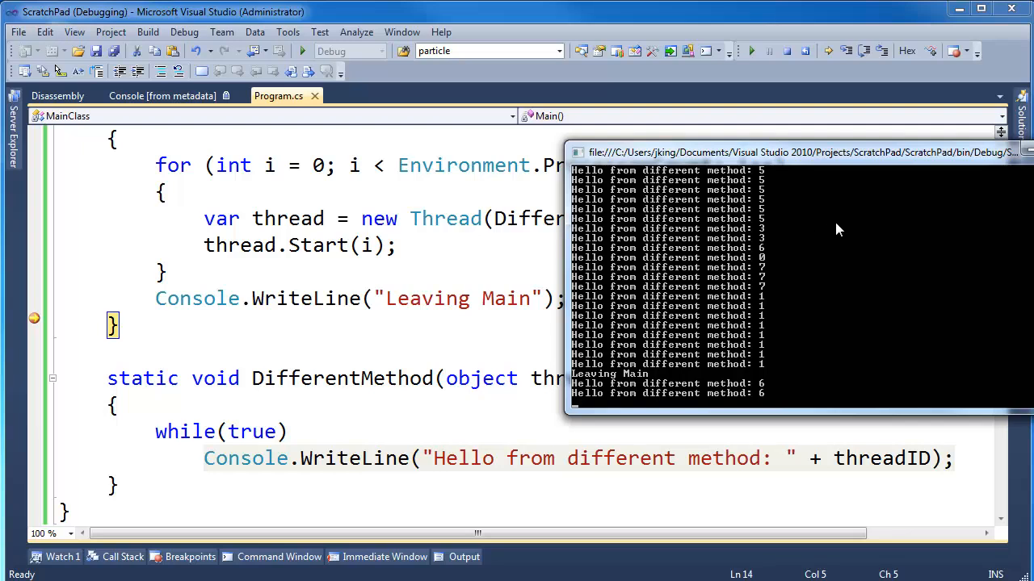
pyautogui.moveTo(911, 226)
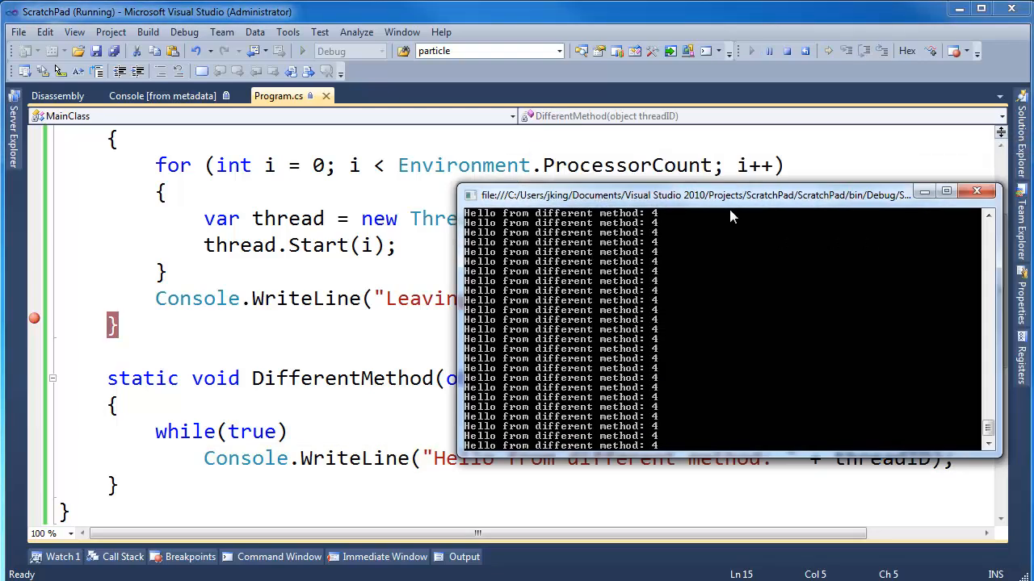
# Move the console window to watch threads printing after Main, then close it
pyautogui.moveTo(723, 195); pyautogui.dragTo(541, 250)
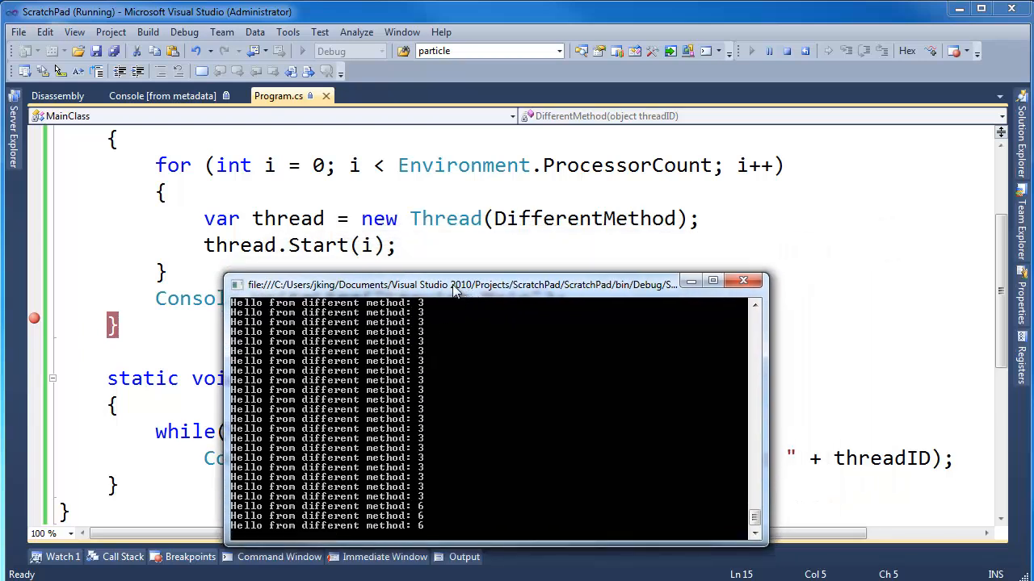
pyautogui.moveTo(460, 284); pyautogui.dragTo(472, 260)
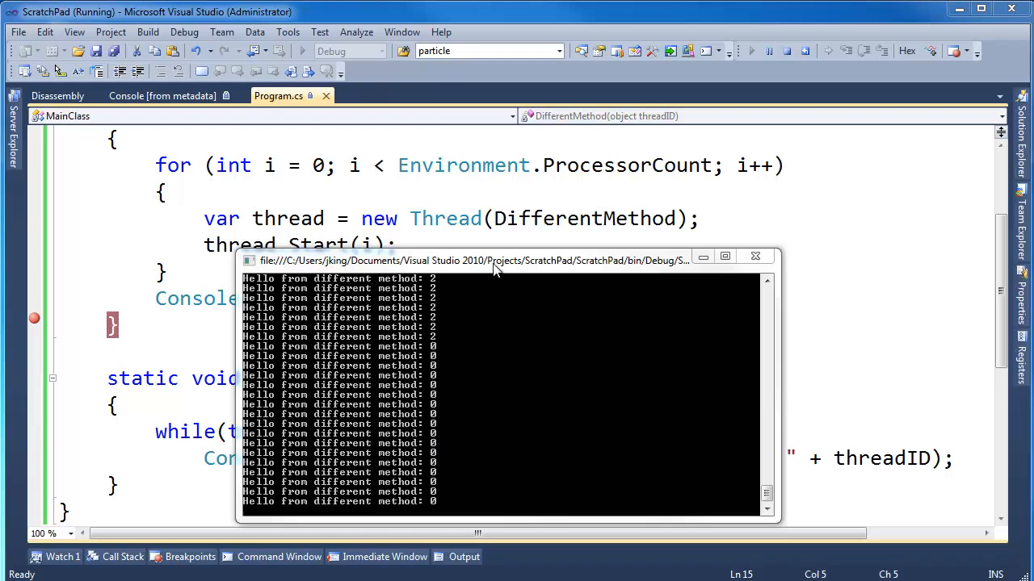
pyautogui.moveTo(493, 260); pyautogui.dragTo(626, 220)
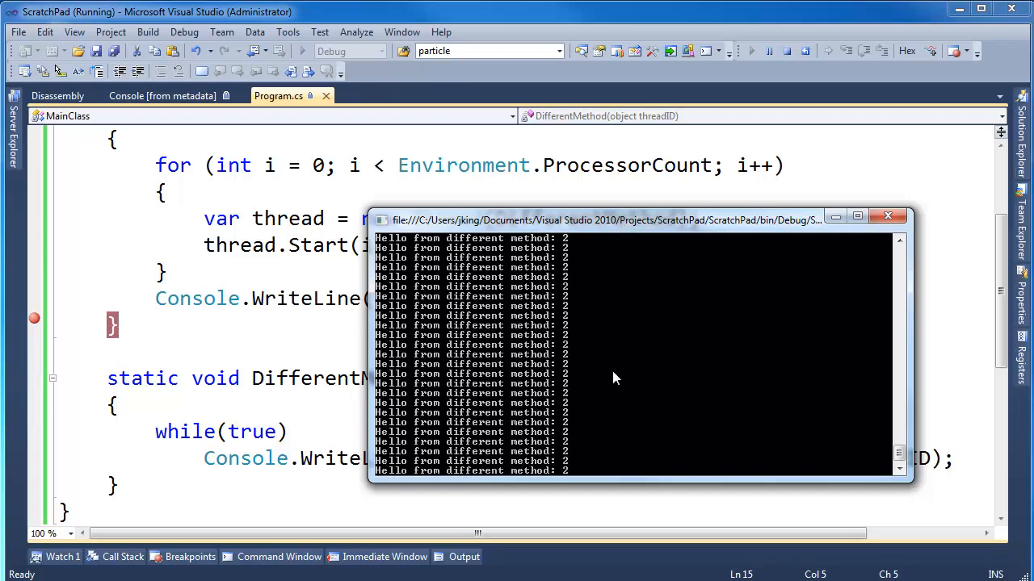
pyautogui.click(768, 50)
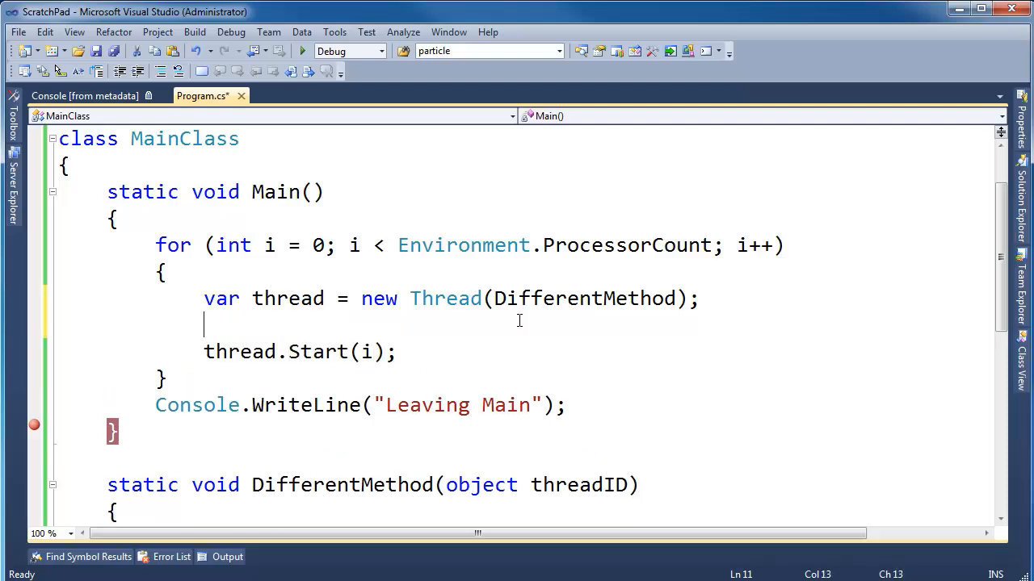
# Insert thread.IsBackground = true; before thread.Start(i)
pyautogui.write('thread.is')
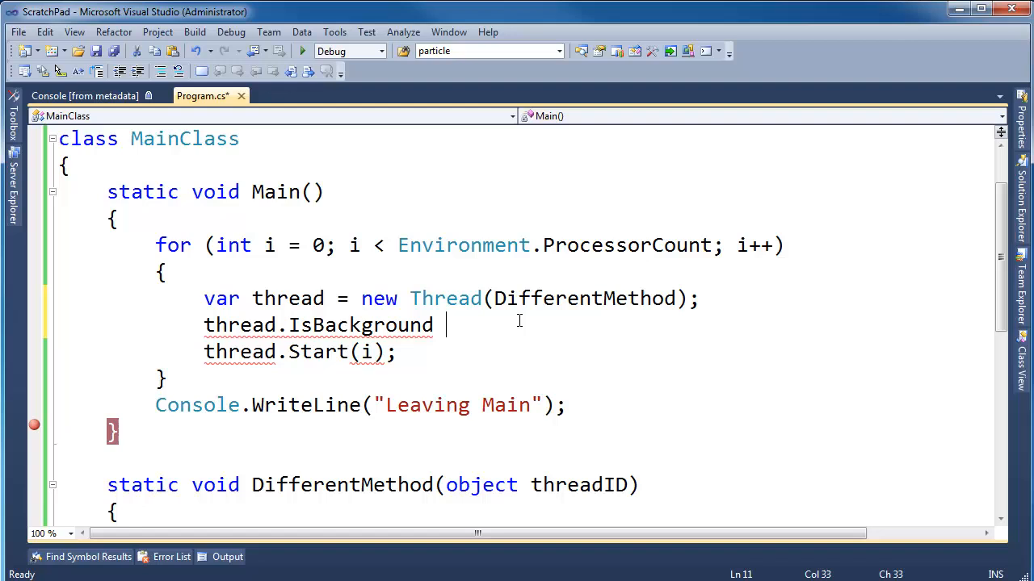
pyautogui.write('= true;')
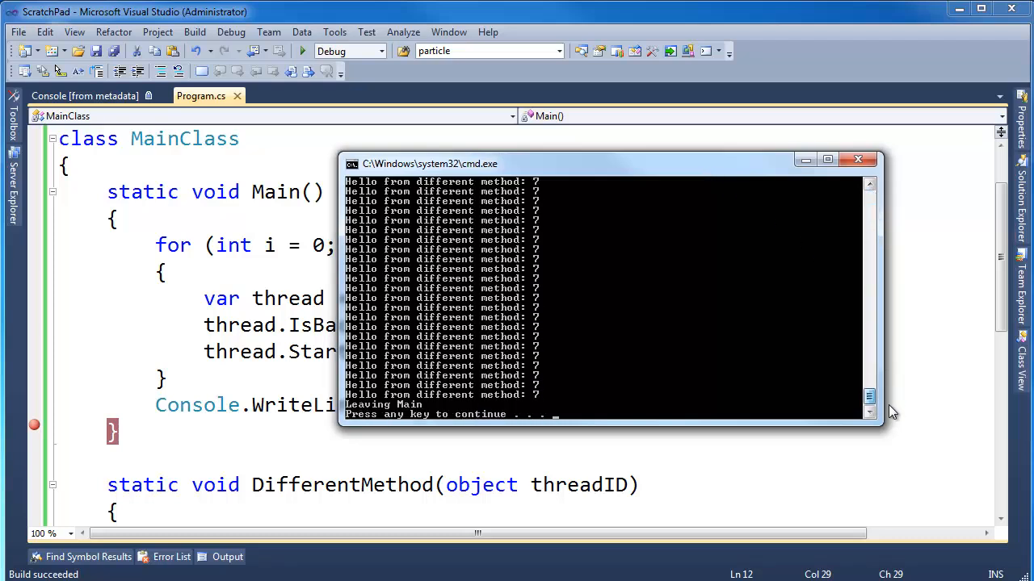
pyautogui.moveTo(352, 412)
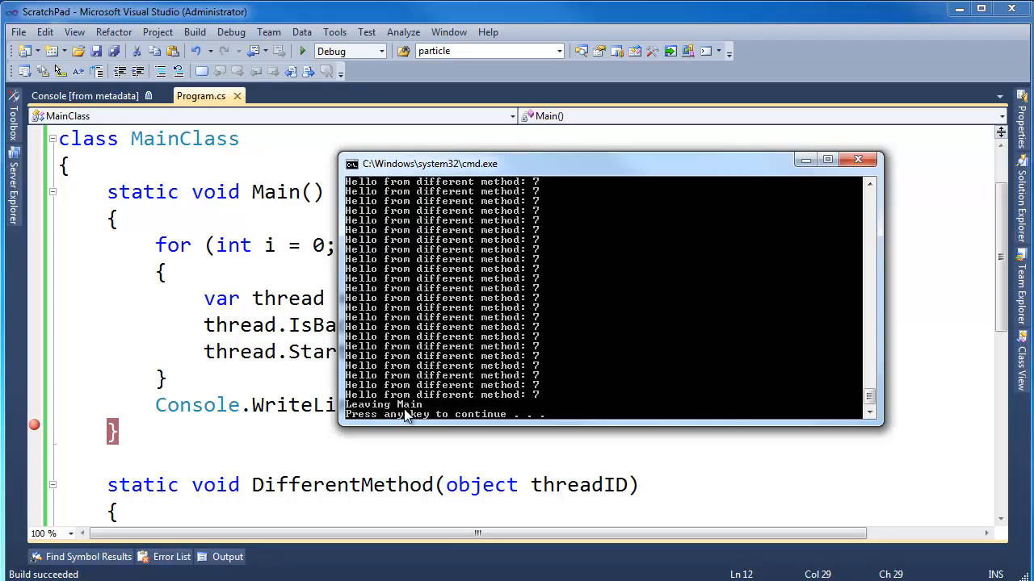
pyautogui.moveTo(476, 384)
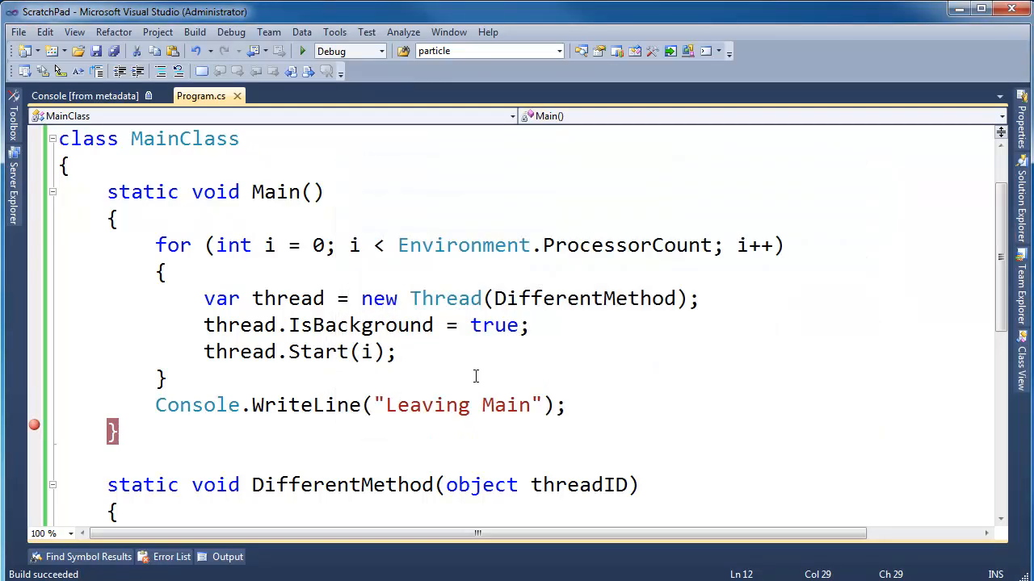
pyautogui.scroll(-3)
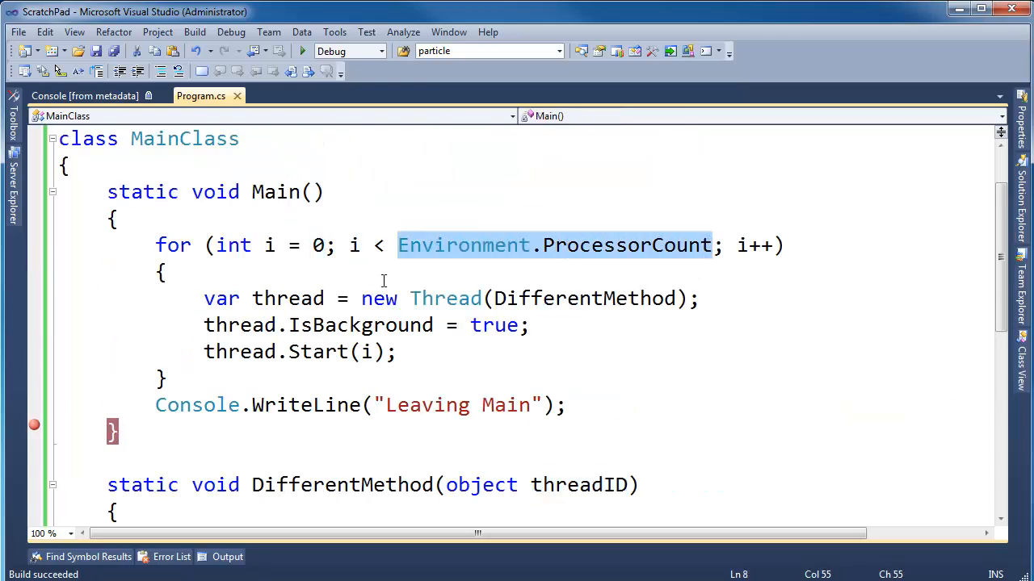
pyautogui.scroll(-3)
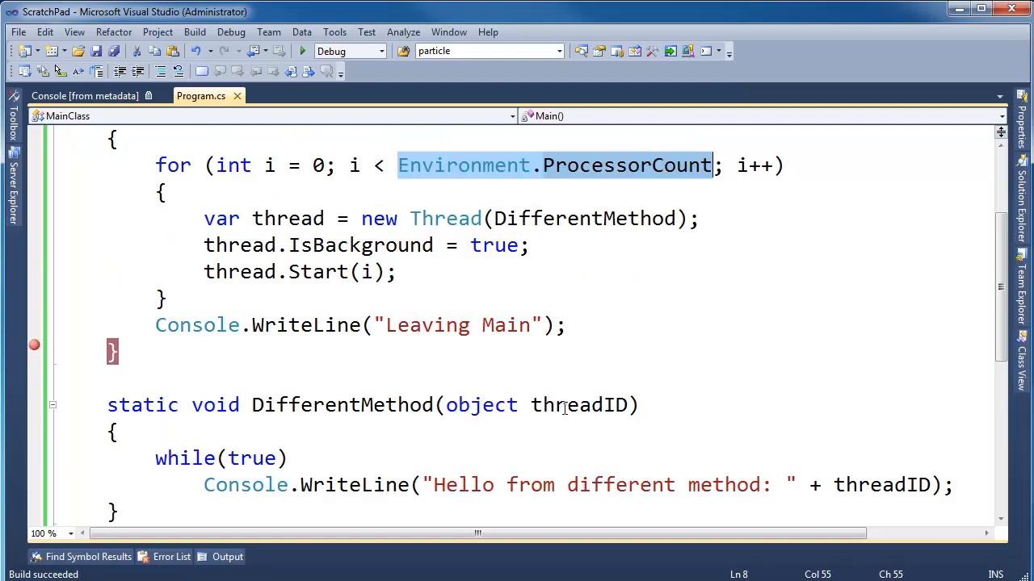
pyautogui.click(934, 484)
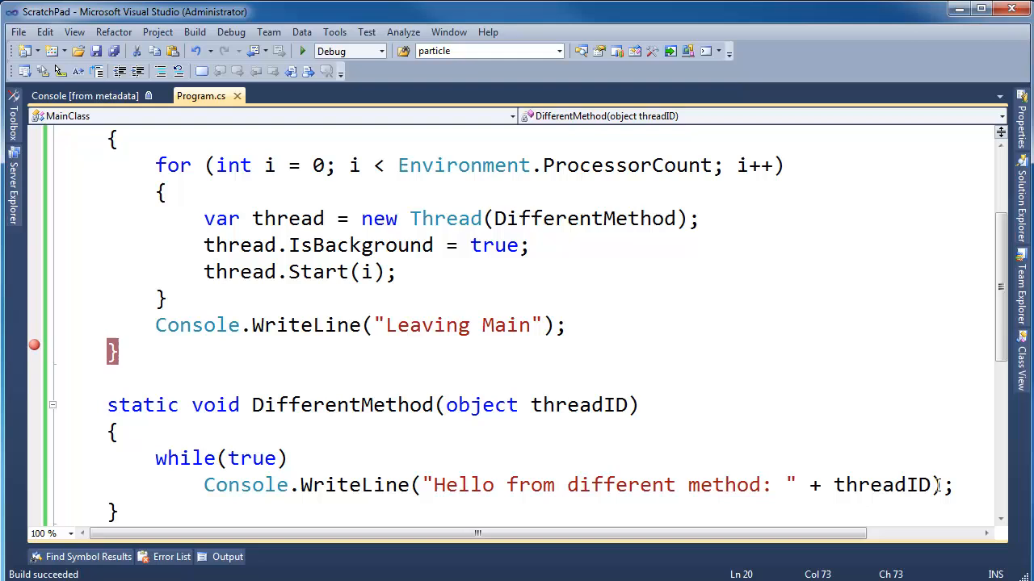
# Replace threadID with Thread.CurrentThread.ManagedThreadId in DifferentMethod
pyautogui.write('Thread')
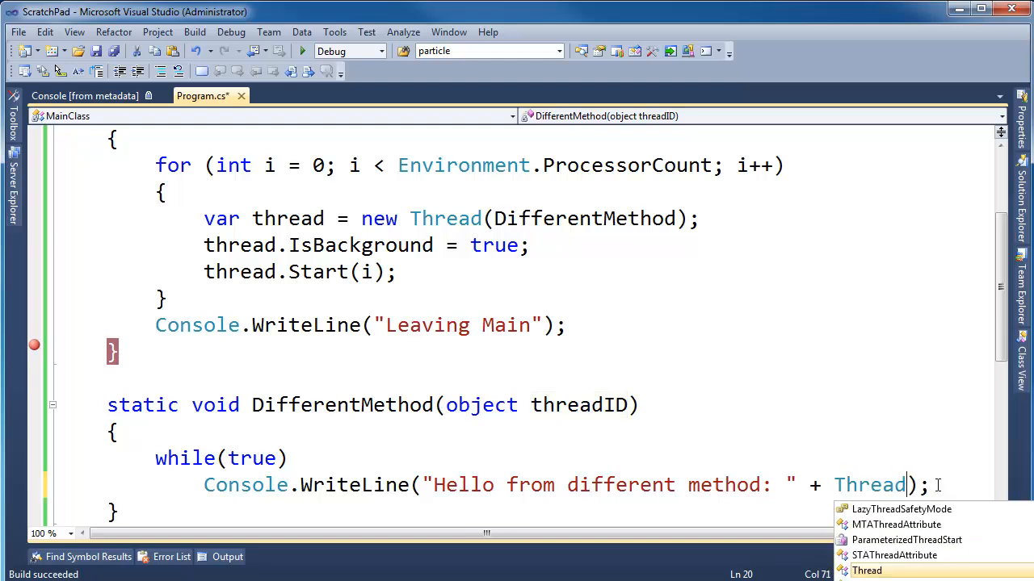
pyautogui.write('.')
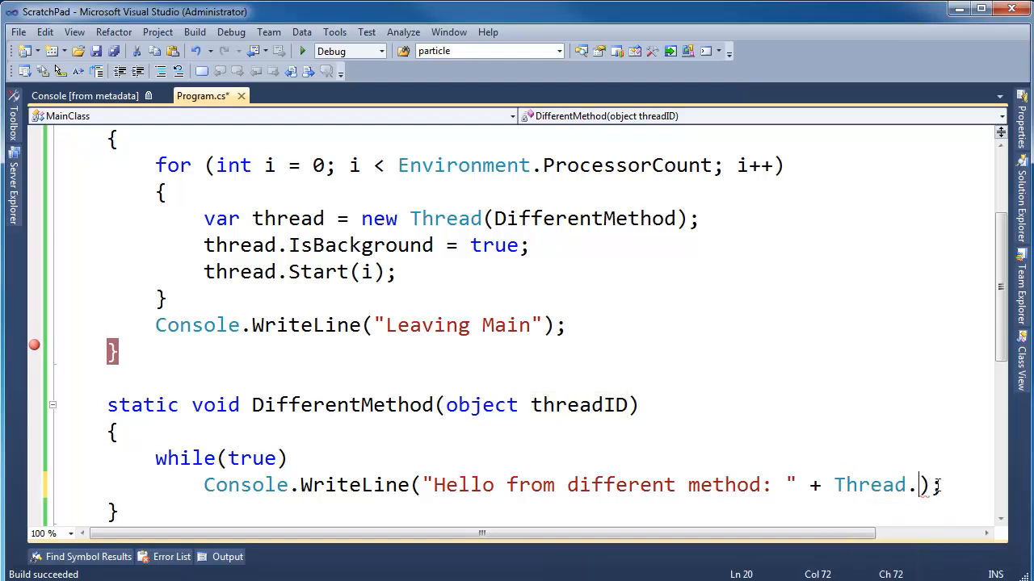
pyautogui.write('mana')
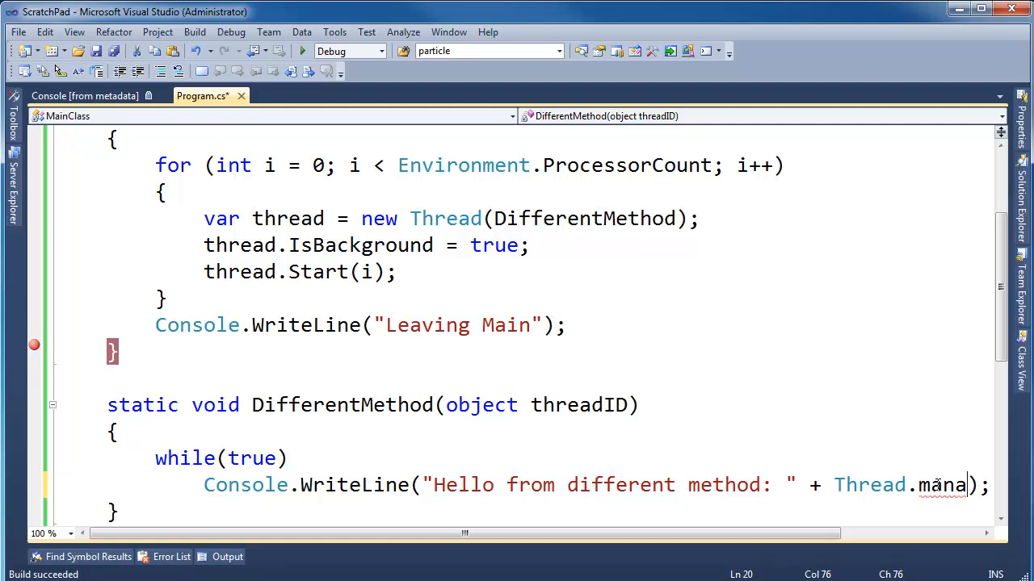
pyautogui.write('a')
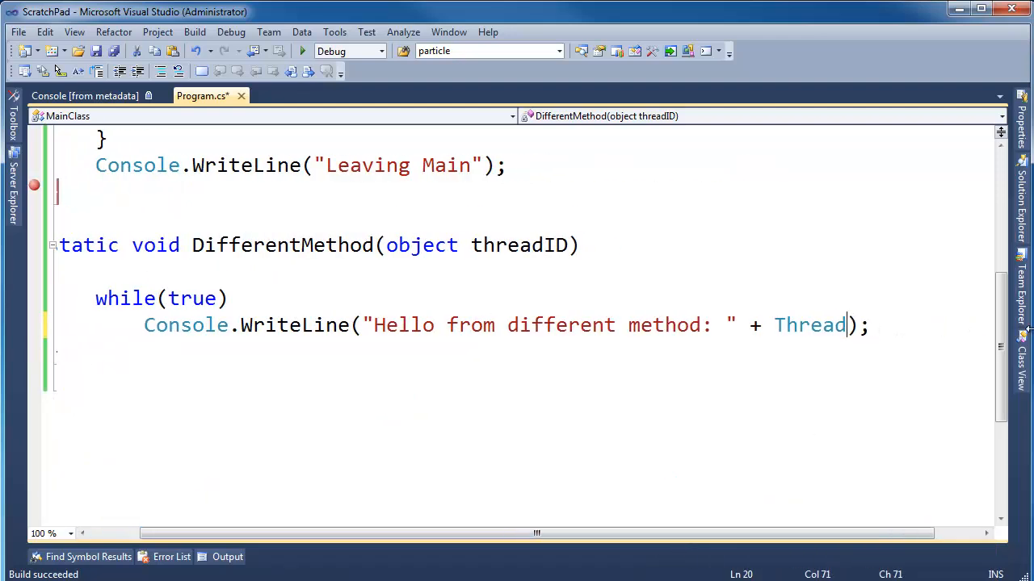
pyautogui.write('.cur')
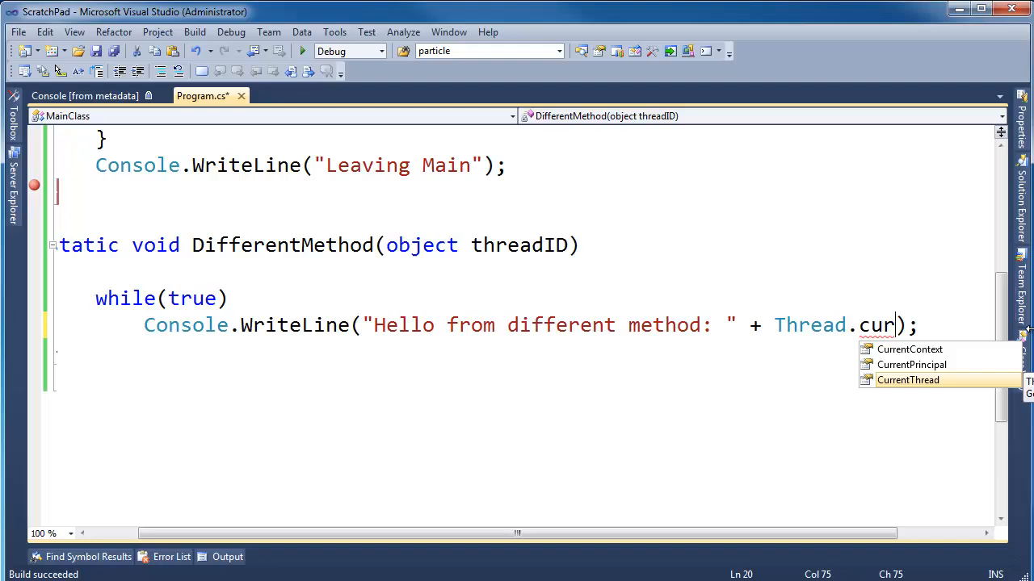
pyautogui.moveTo(445, 300)
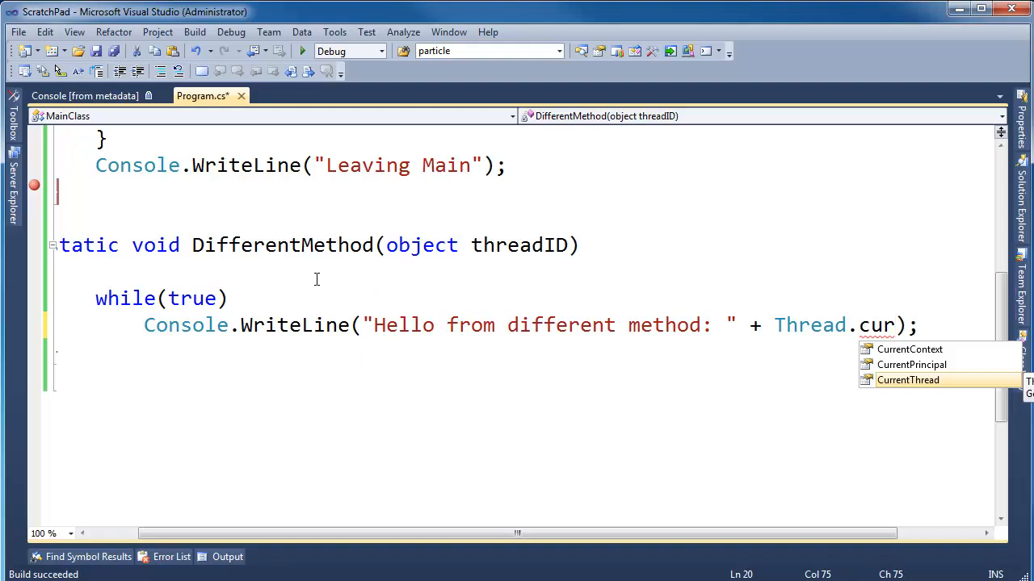
pyautogui.moveTo(487, 325)
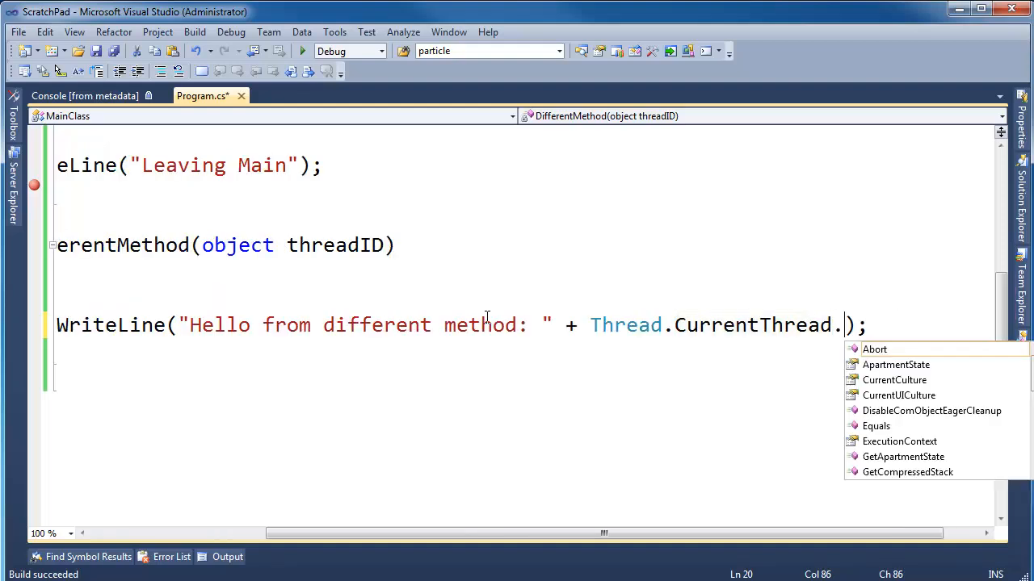
pyautogui.write('mana')
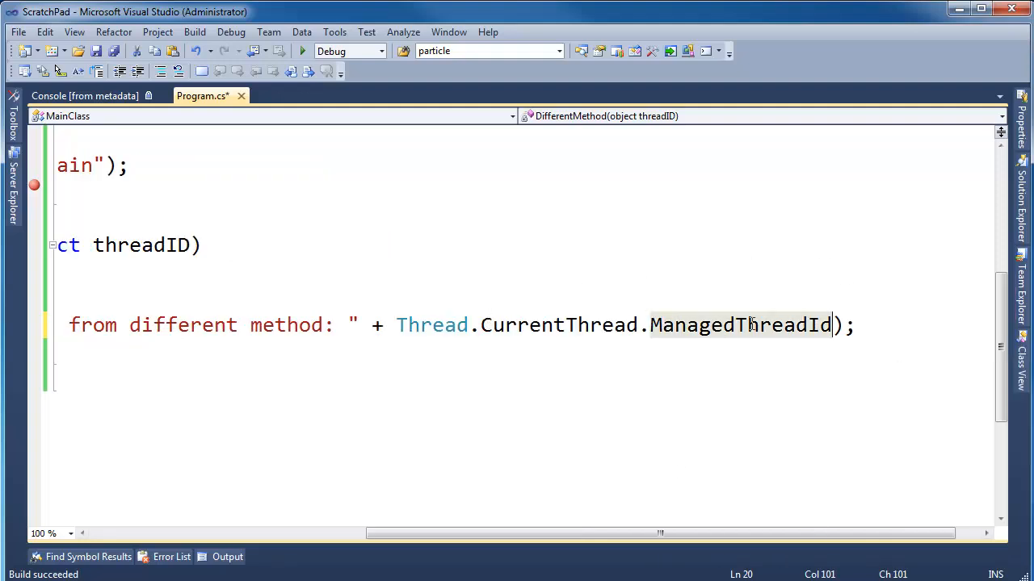
pyautogui.moveTo(739, 325)
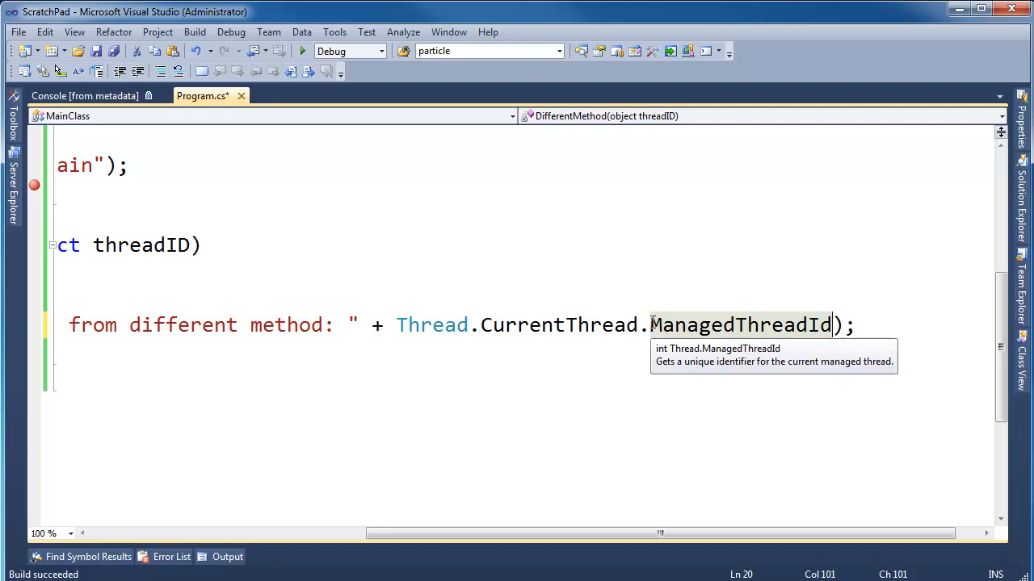
pyautogui.moveTo(832, 324)
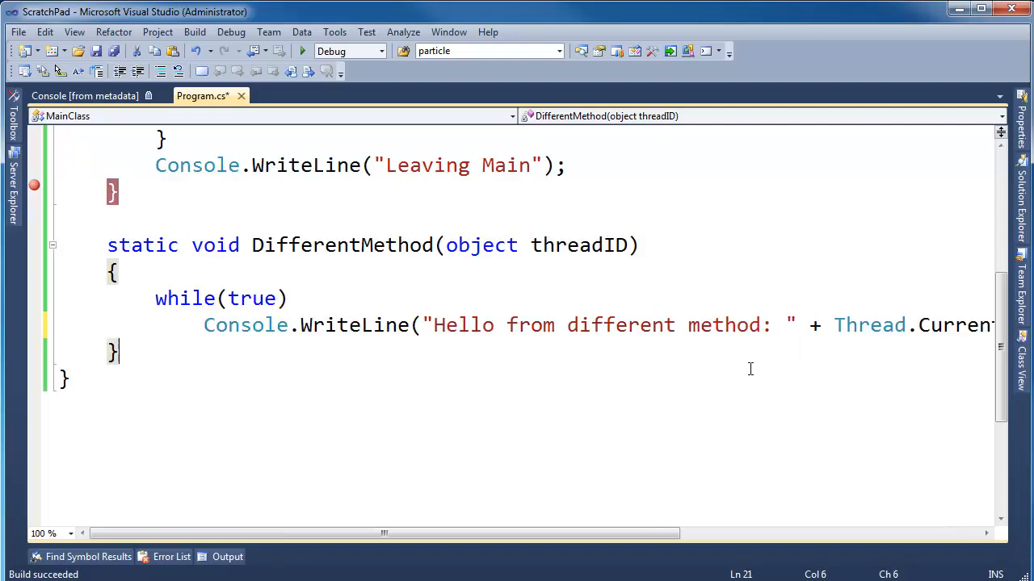
# Run the program, review the differing thread IDs, and close the console
pyautogui.click(302, 51)
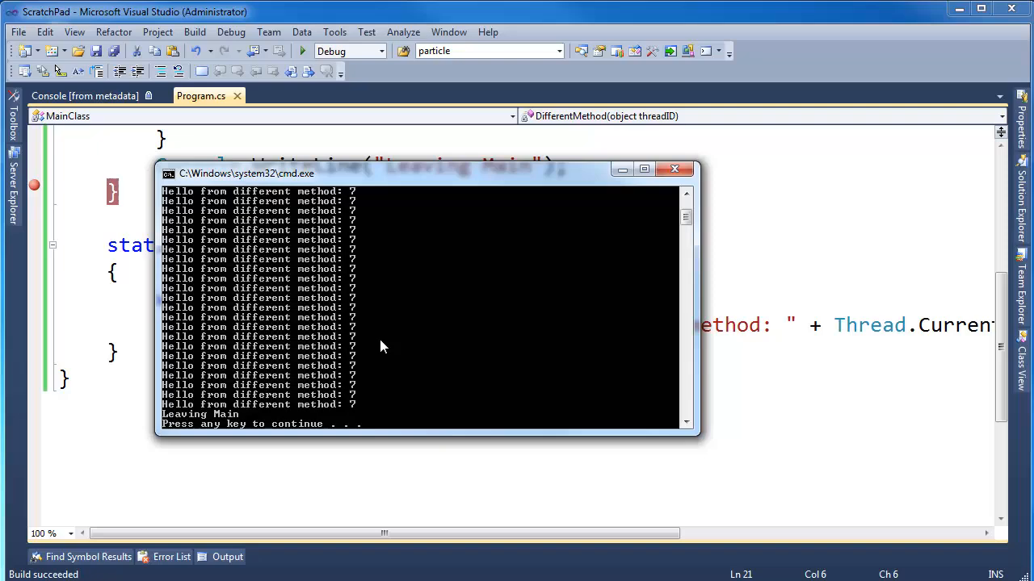
pyautogui.click(686, 198)
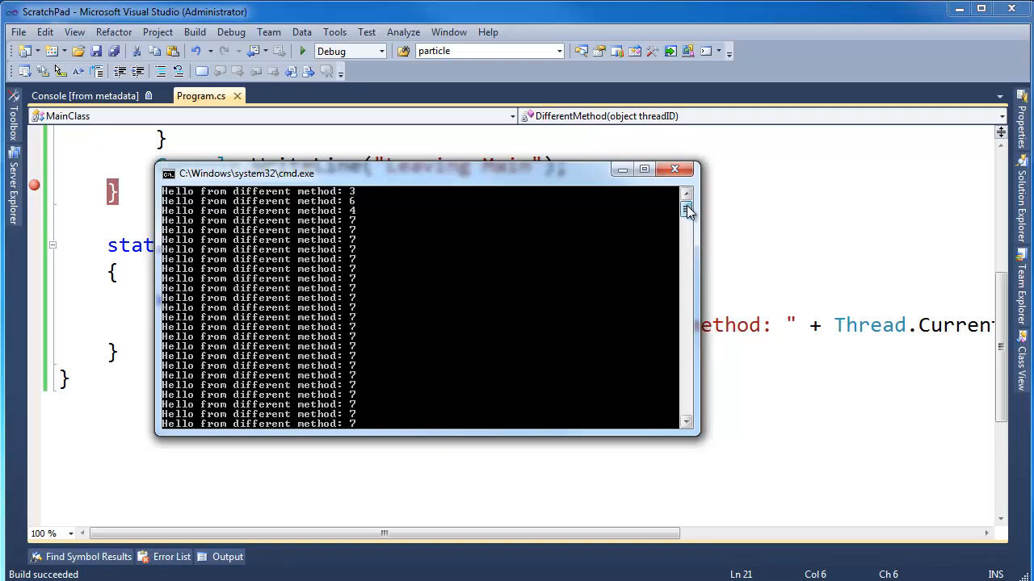
pyautogui.click(674, 169)
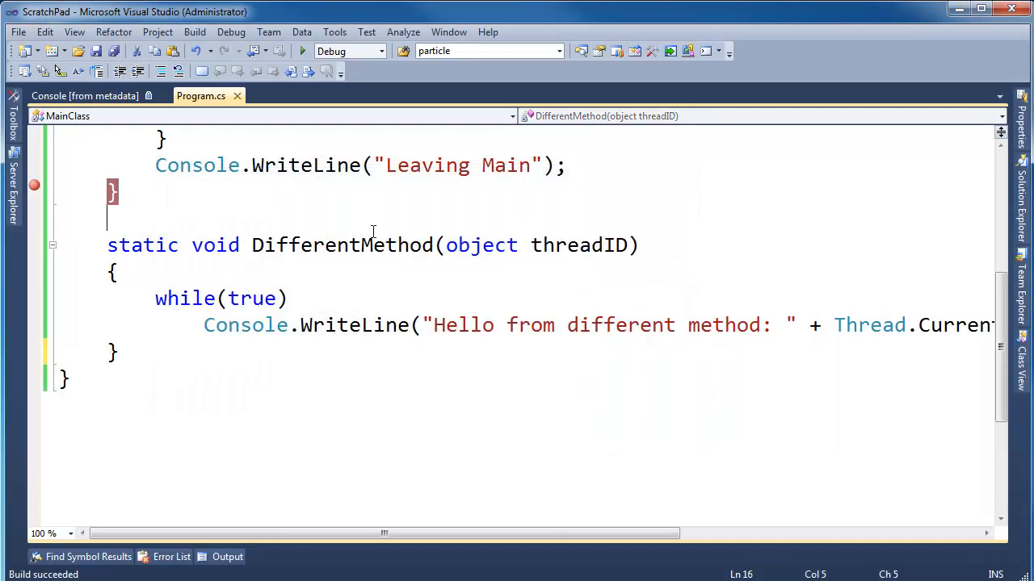
# Insert Console.WriteLine(Thread.CurrentThread.ManagedThreadId); as Main's first line
pyautogui.scroll(3)
pyautogui.write('Console.WriteLine();')
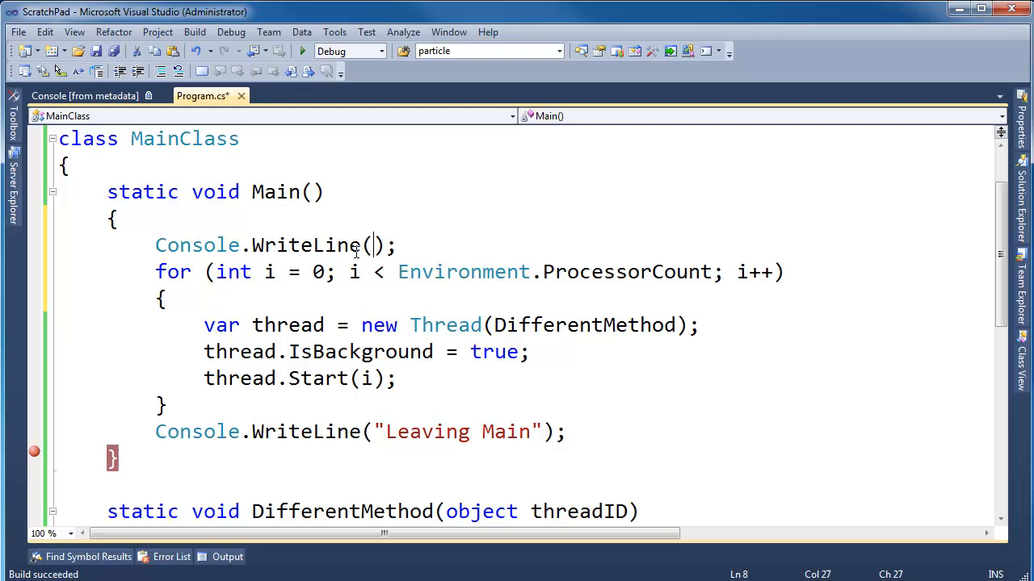
pyautogui.write('Thread.currentThread.ManagedThreadId')
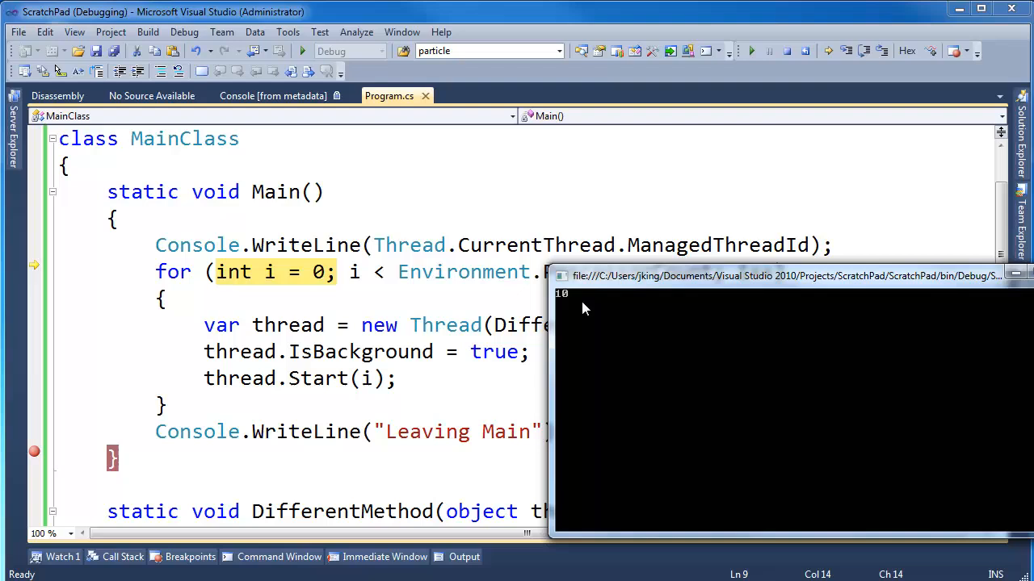
pyautogui.moveTo(563, 308)
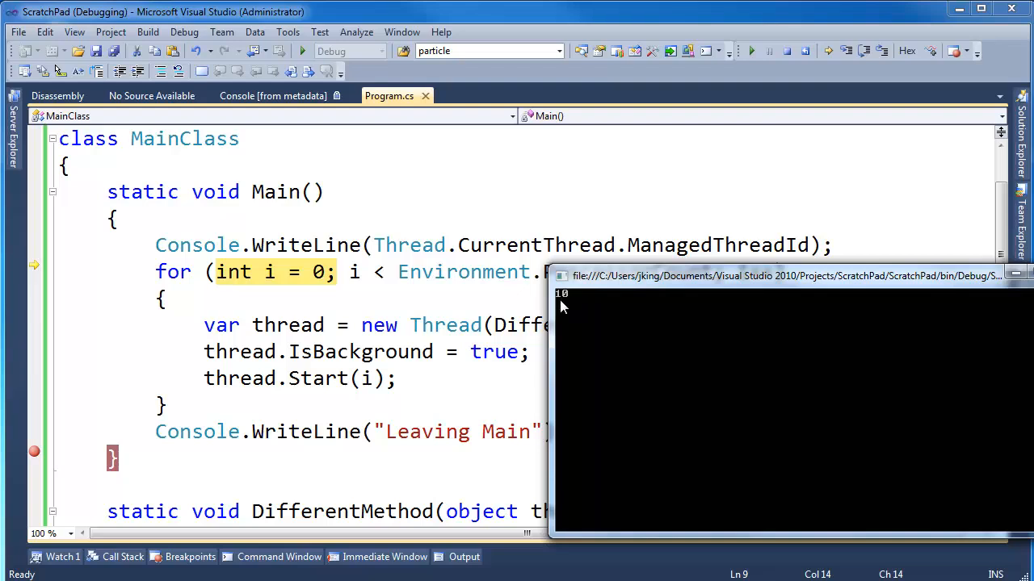